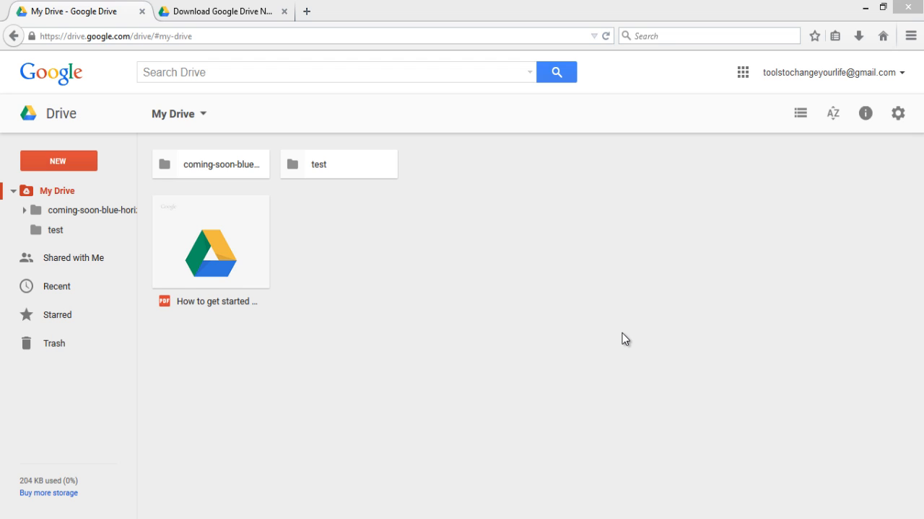
{"action": "mouse_move", "coordinate": [274, 208]}
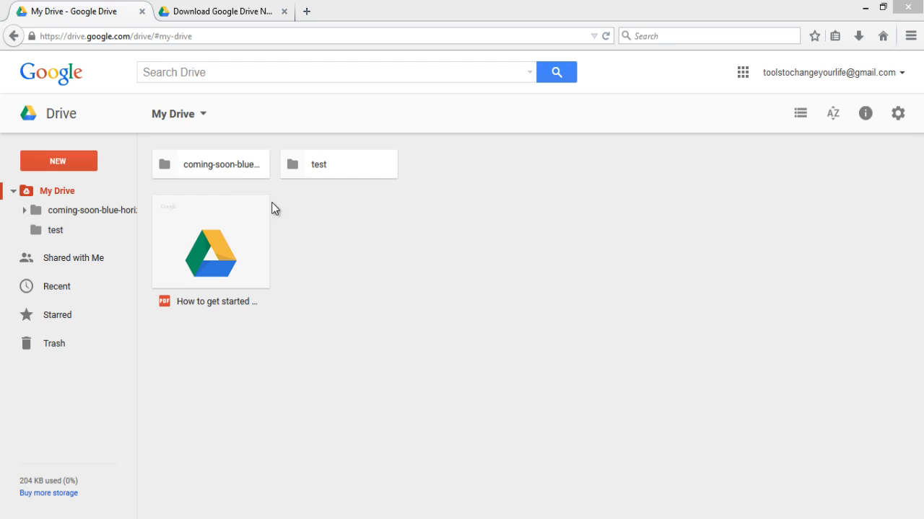
{"action": "mouse_move", "coordinate": [176, 171]}
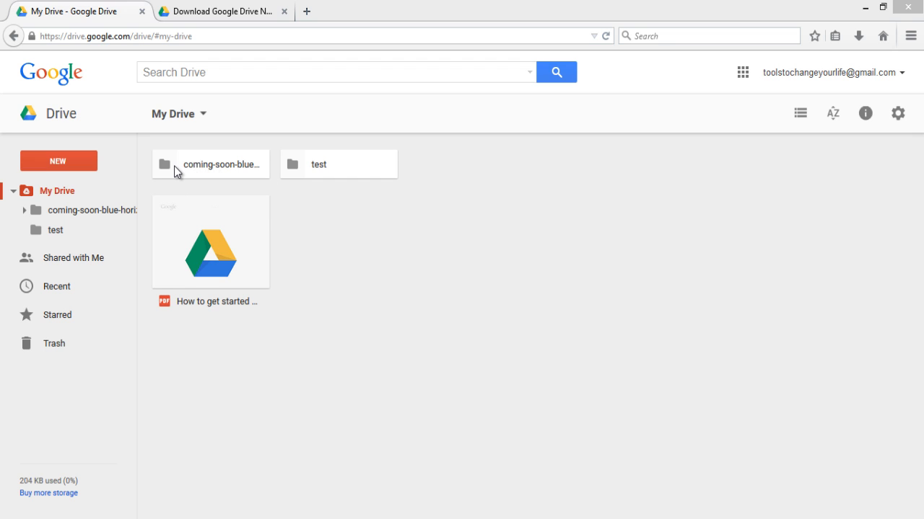
{"action": "mouse_move", "coordinate": [171, 171]}
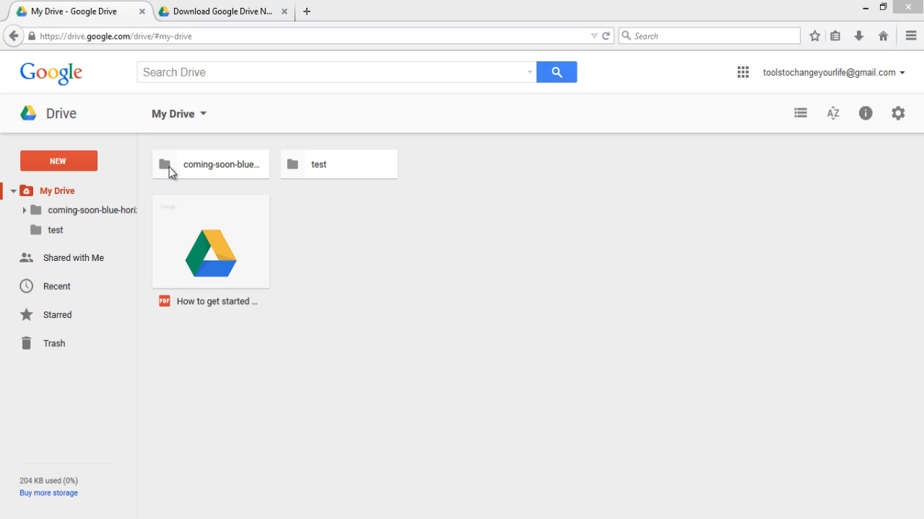
Step: Open the coming-soon-blue-horizons folder to view its subfolders, favicon.ico and index.html
{"action": "double_click", "coordinate": [210, 164]}
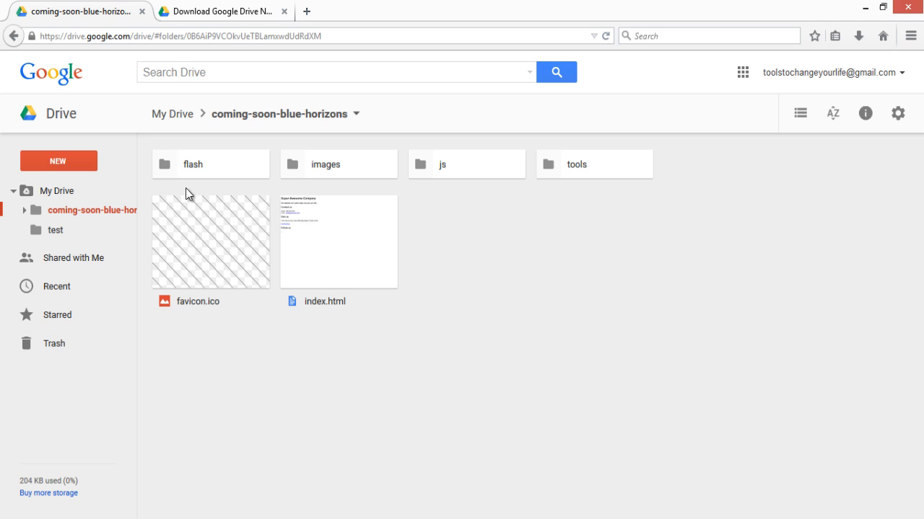
{"action": "mouse_move", "coordinate": [379, 301]}
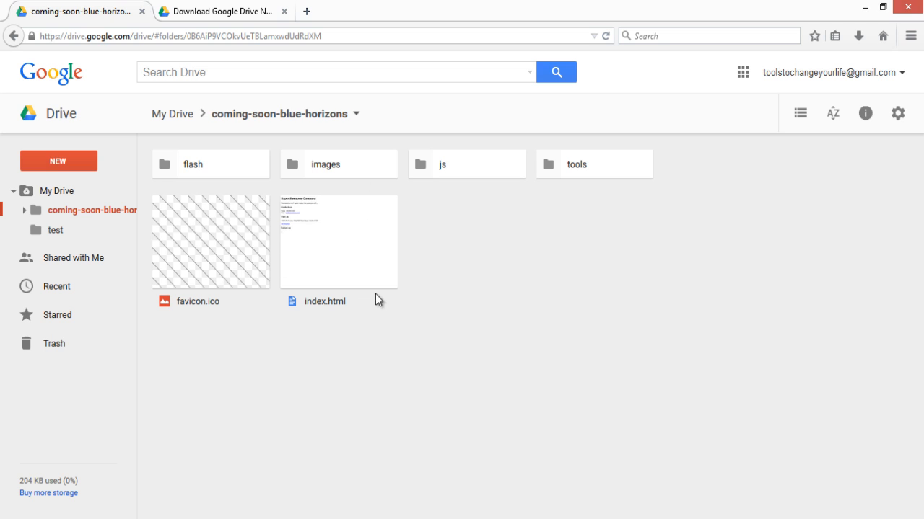
{"action": "mouse_move", "coordinate": [233, 263]}
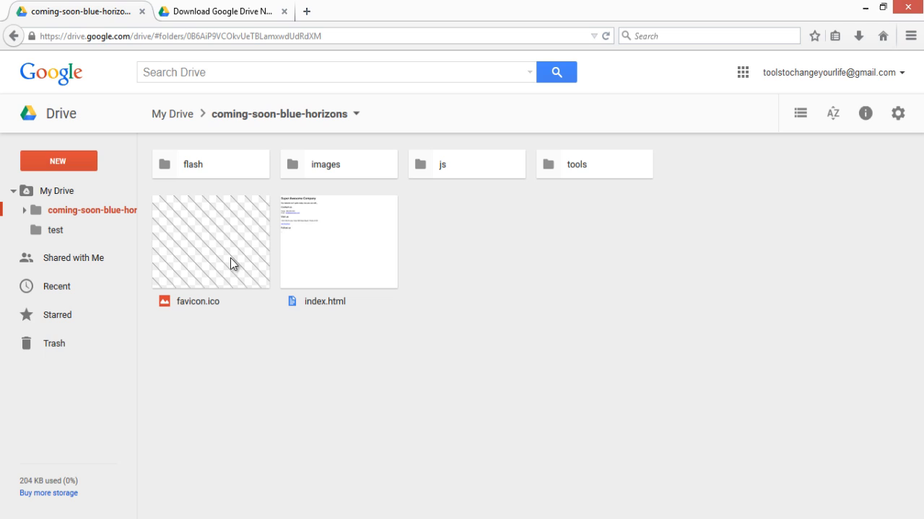
{"action": "mouse_move", "coordinate": [639, 179]}
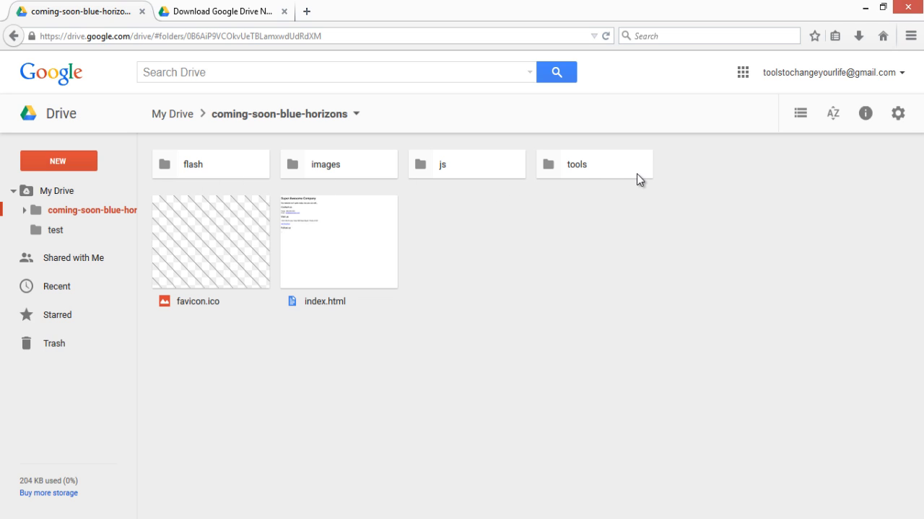
{"action": "mouse_move", "coordinate": [604, 279]}
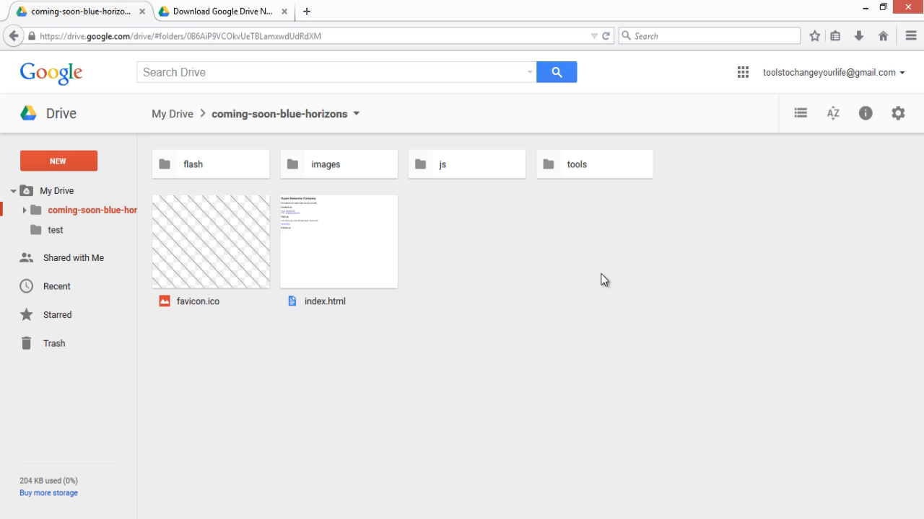
{"action": "mouse_move", "coordinate": [538, 264]}
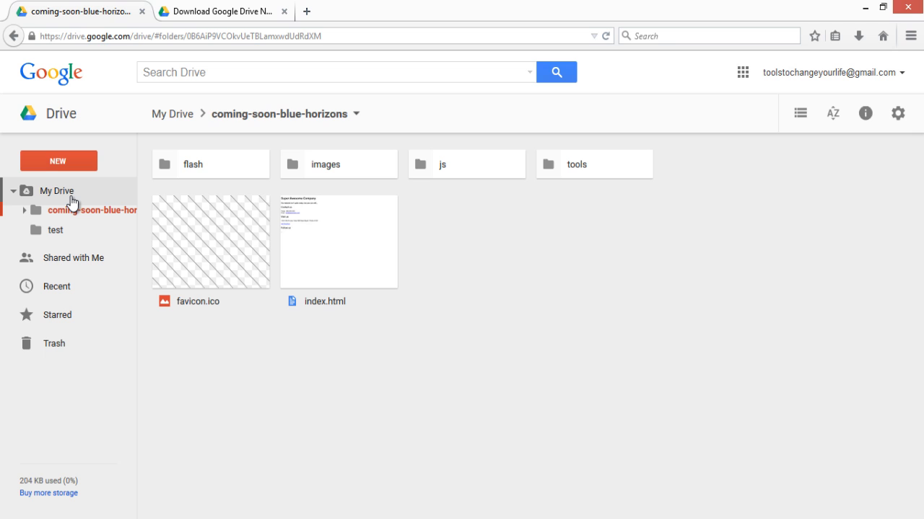
{"action": "mouse_move", "coordinate": [74, 204]}
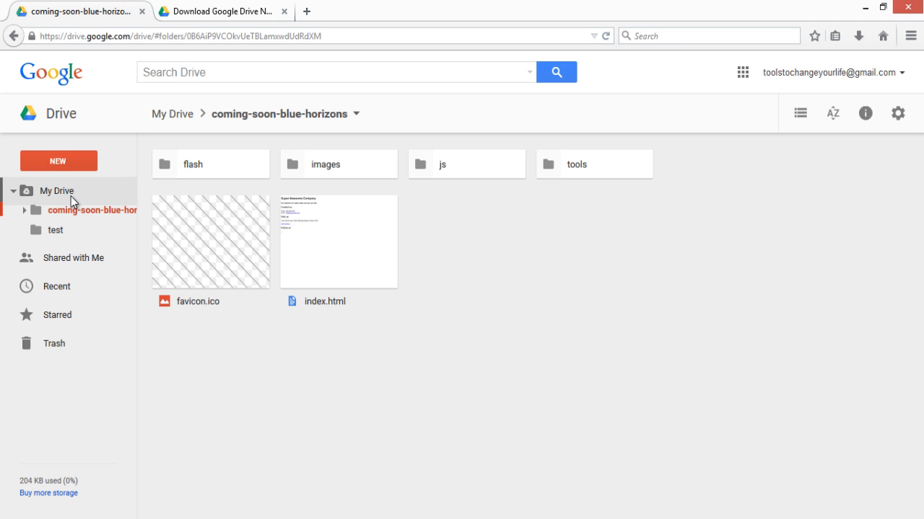
Step: Open advanced sharing settings for the coming-soon-blue-horizons folder from My Drive
{"action": "left_click", "coordinate": [56, 191]}
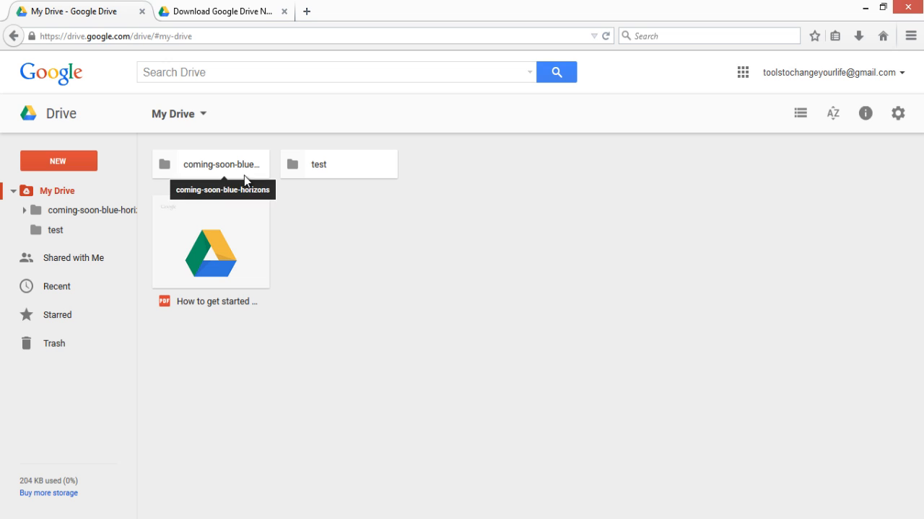
{"action": "left_click", "coordinate": [210, 164]}
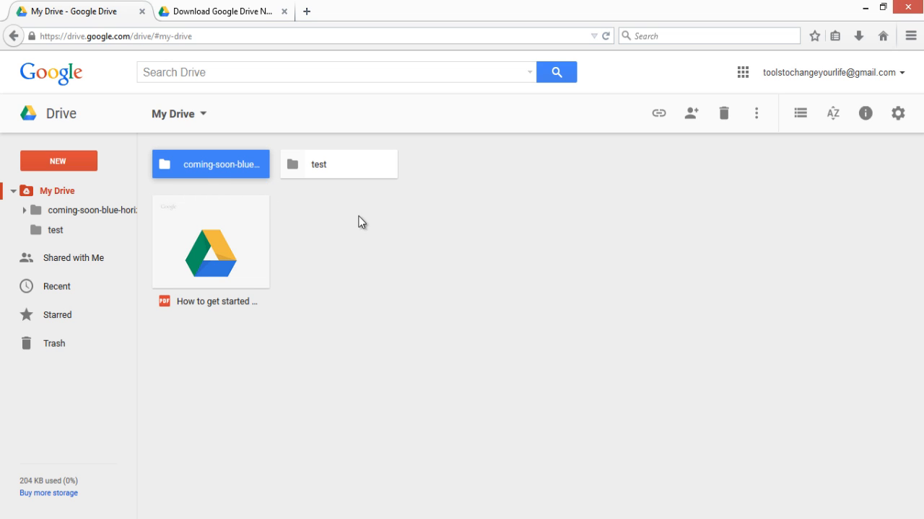
{"action": "mouse_move", "coordinate": [690, 113]}
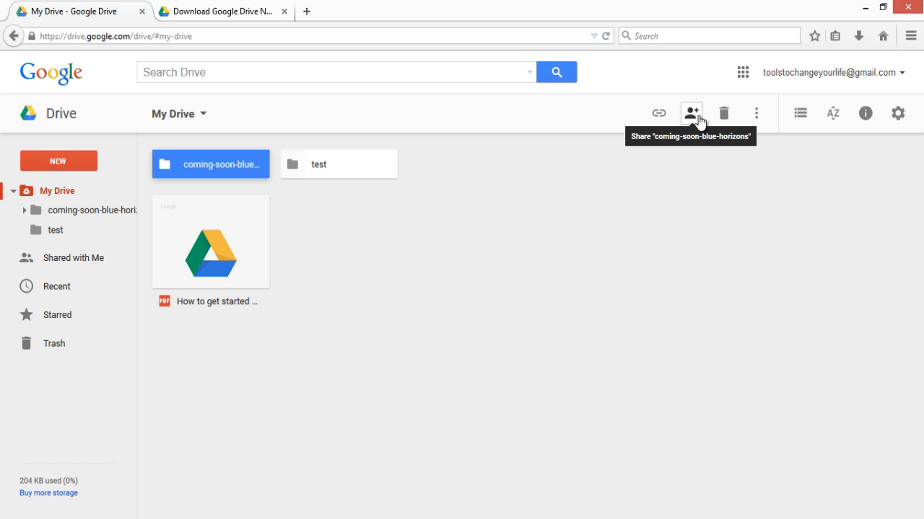
{"action": "left_click", "coordinate": [691, 113]}
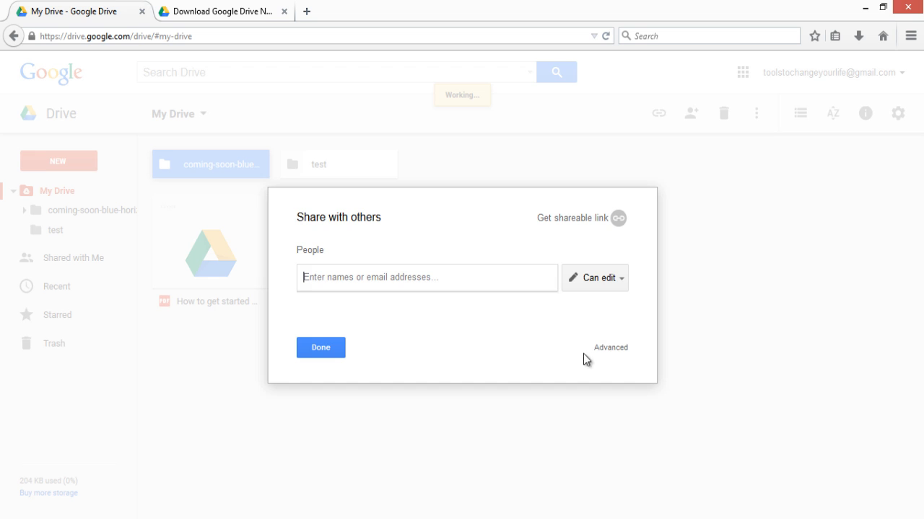
{"action": "left_click", "coordinate": [609, 347]}
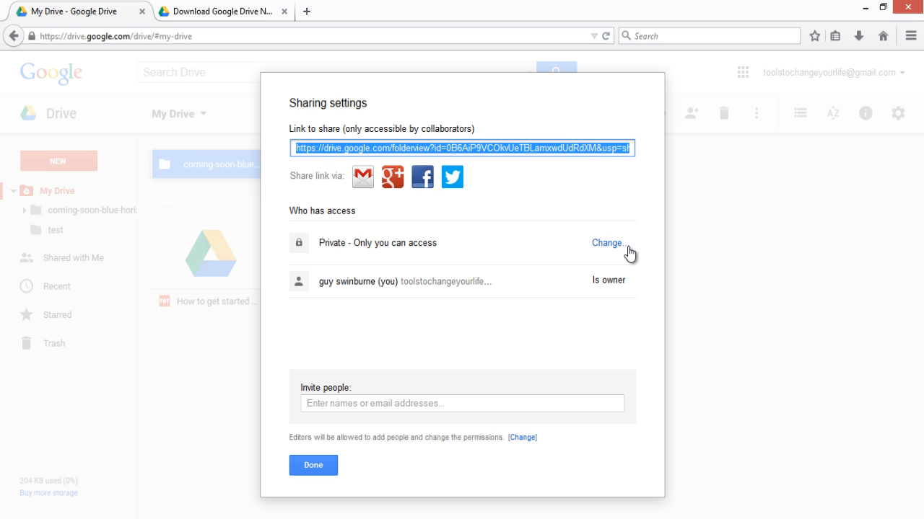
{"action": "mouse_move", "coordinate": [511, 257]}
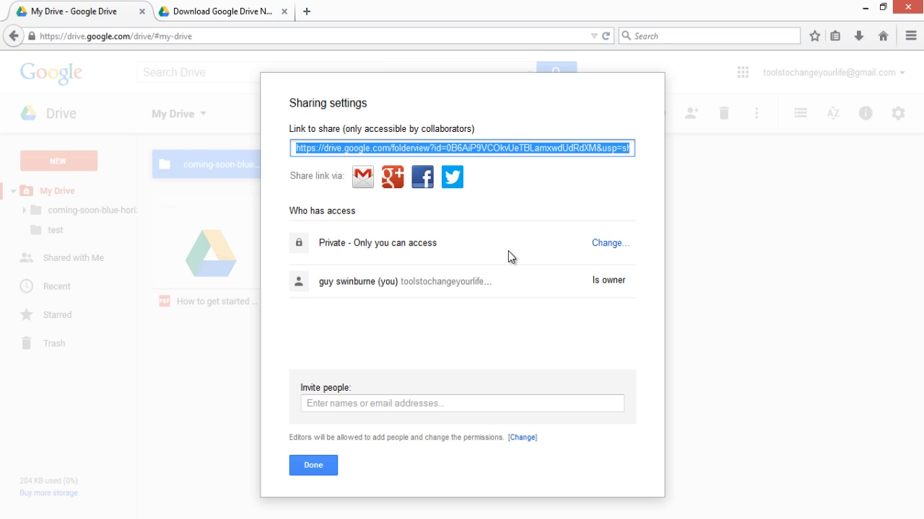
{"action": "mouse_move", "coordinate": [520, 261]}
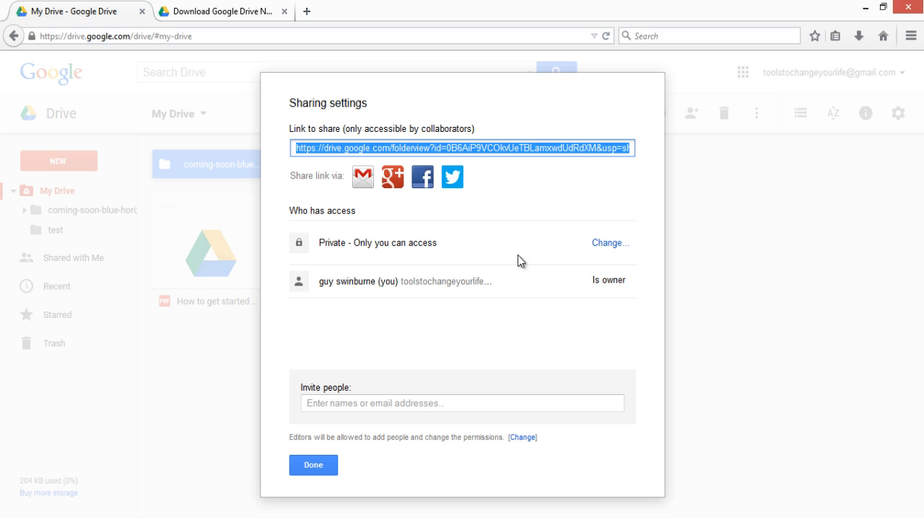
Step: Change the folder's link sharing to On - Public on the web and save
{"action": "left_click", "coordinate": [608, 242]}
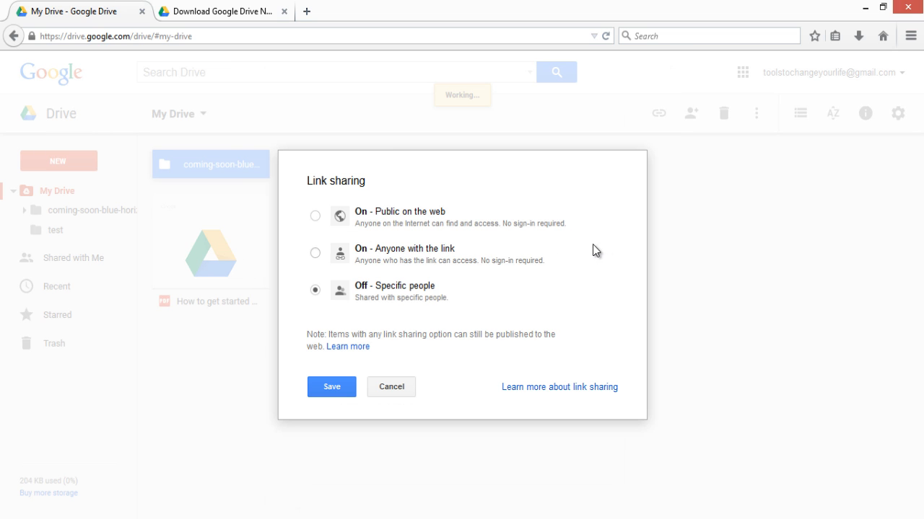
{"action": "left_click", "coordinate": [315, 215]}
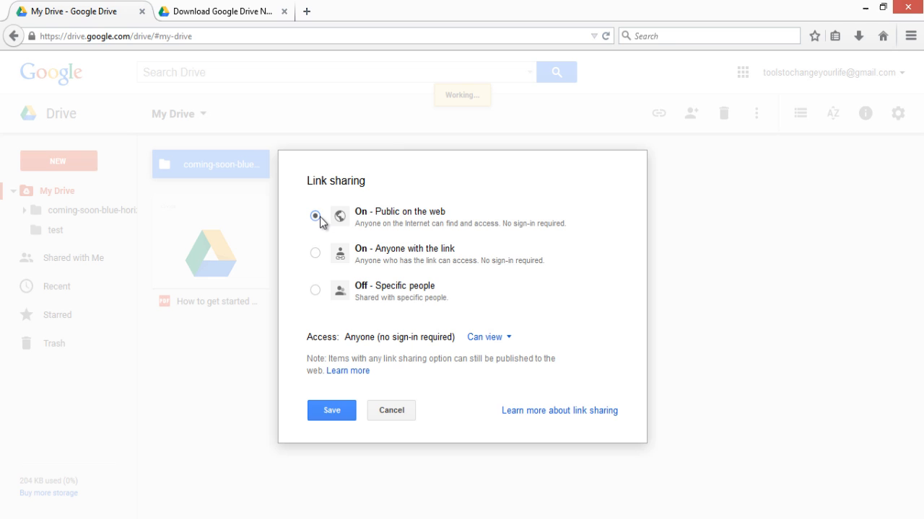
{"action": "mouse_move", "coordinate": [441, 220]}
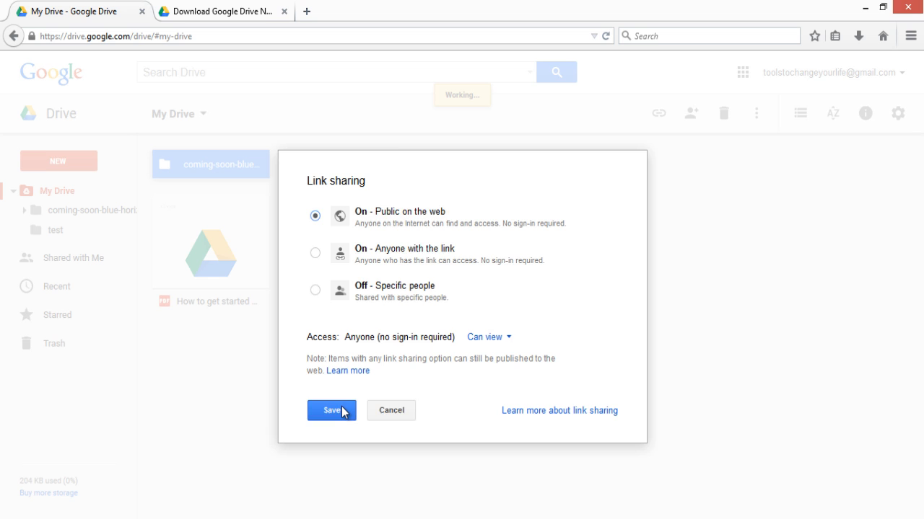
{"action": "left_click", "coordinate": [331, 410]}
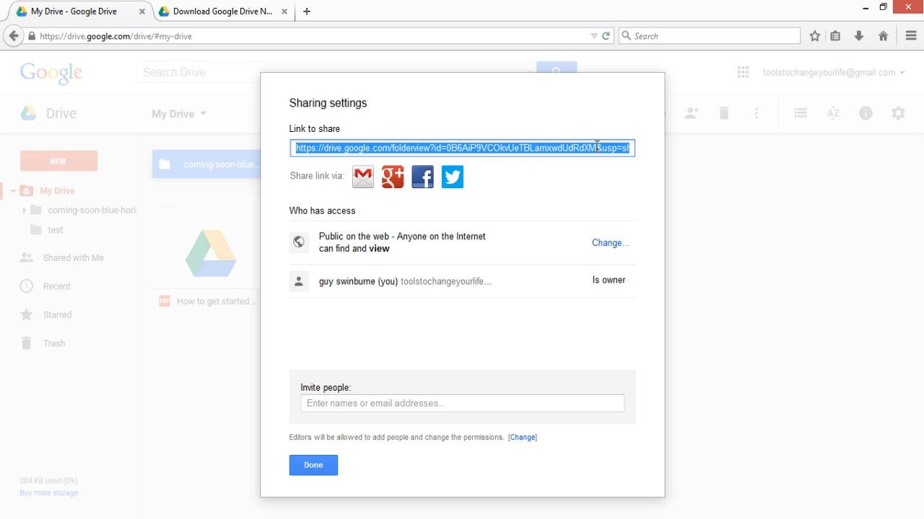
{"action": "mouse_move", "coordinate": [417, 349]}
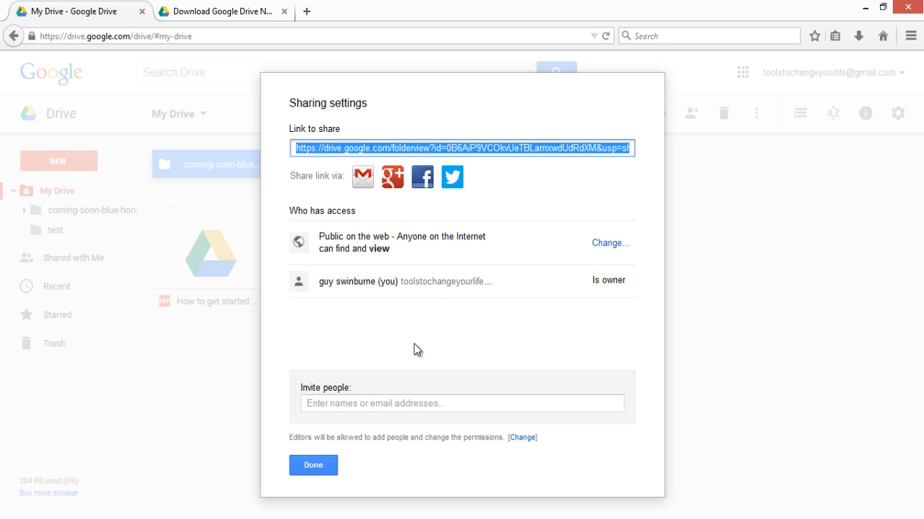
{"action": "mouse_move", "coordinate": [267, 466]}
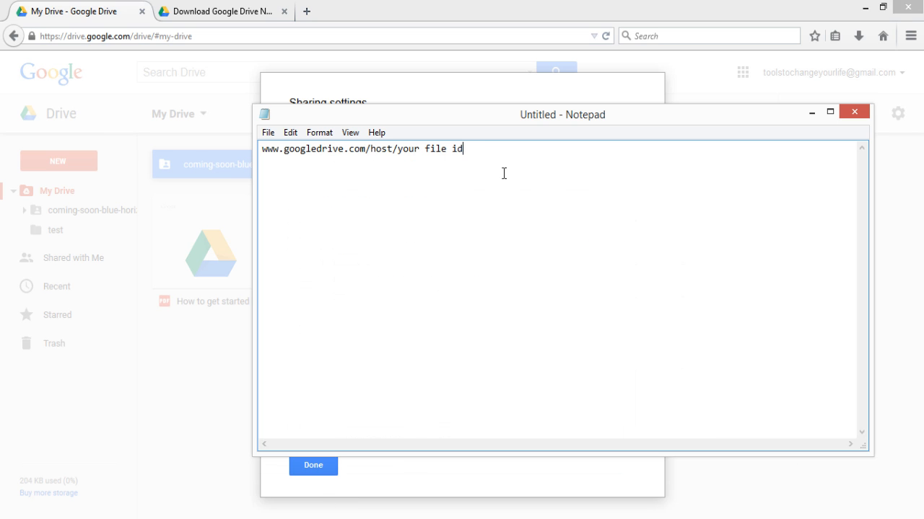
Step: Paste the share link into Notepad and trim it down to the folder ID
{"action": "left_click_drag", "start_coordinate": [561, 114], "coordinate": [537, 192]}
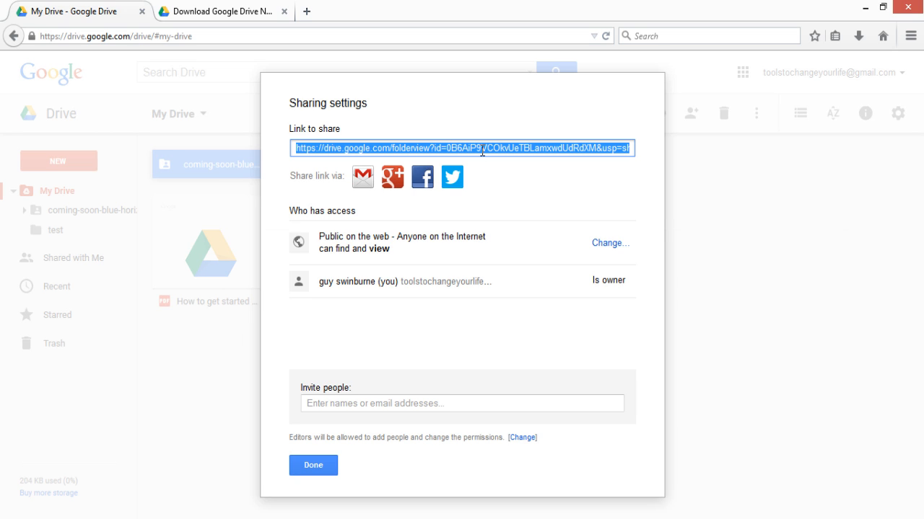
{"action": "mouse_move", "coordinate": [350, 357]}
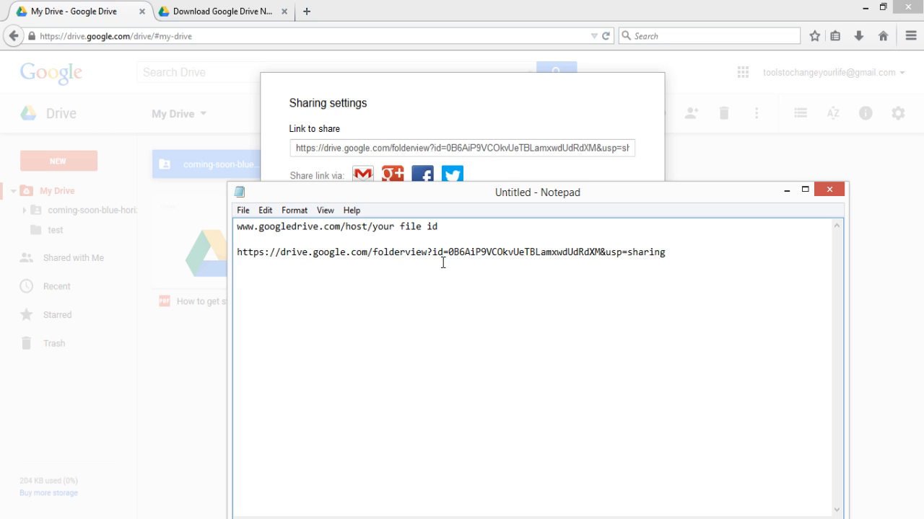
{"action": "mouse_move", "coordinate": [445, 252]}
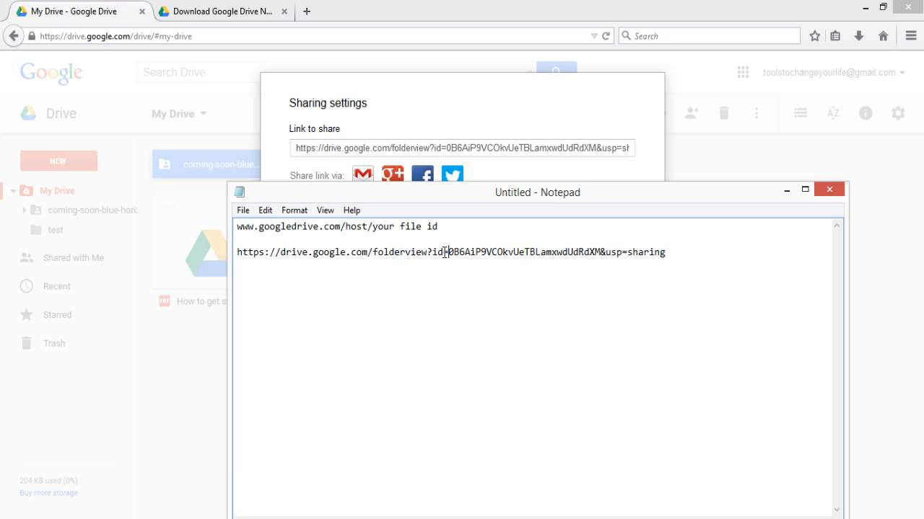
{"action": "left_click_drag", "start_coordinate": [238, 252], "coordinate": [447, 251]}
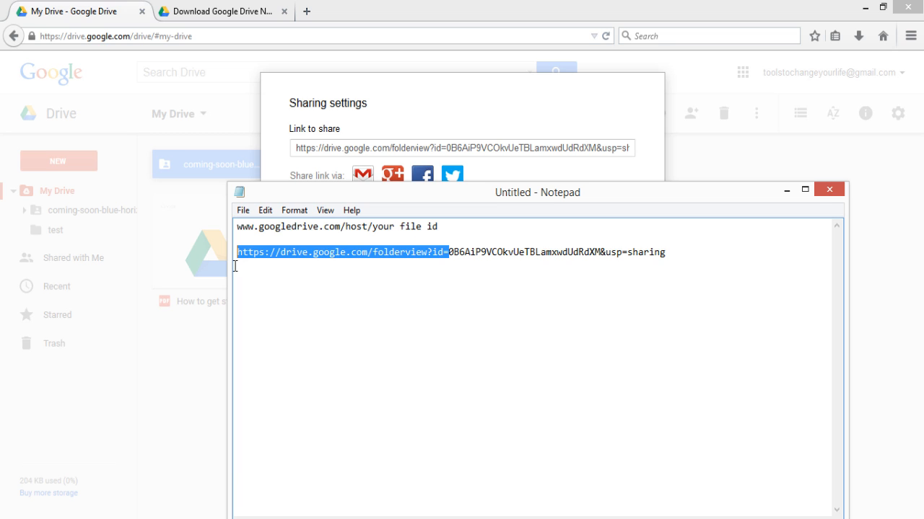
{"action": "key", "text": "Delete"}
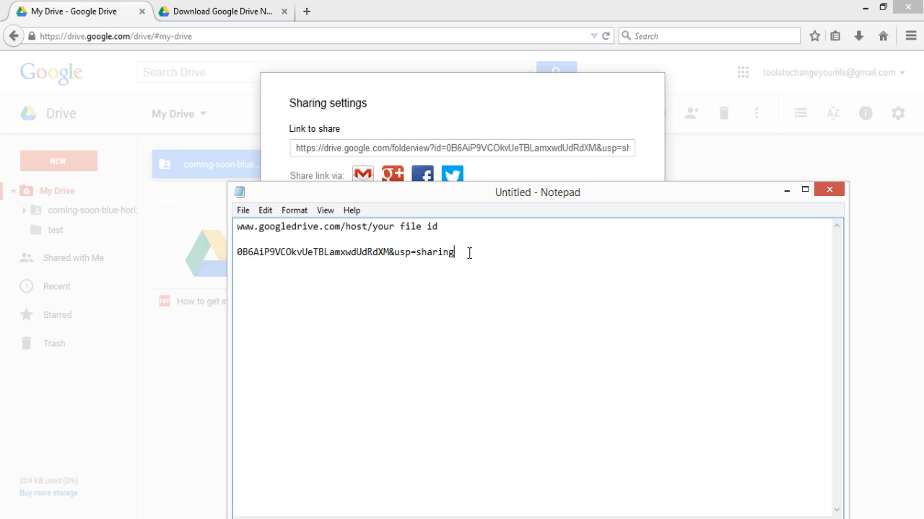
{"action": "key", "text": "BackSpace"}
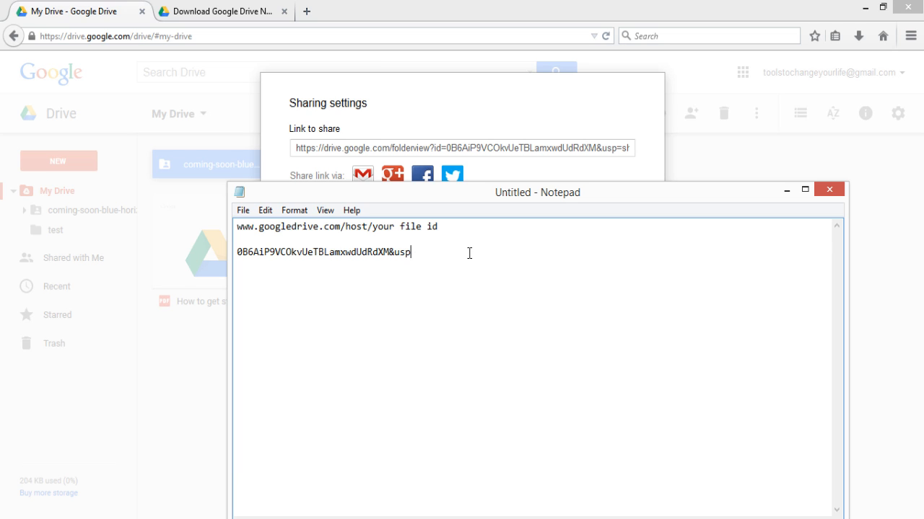
{"action": "key", "text": "BackSpace"}
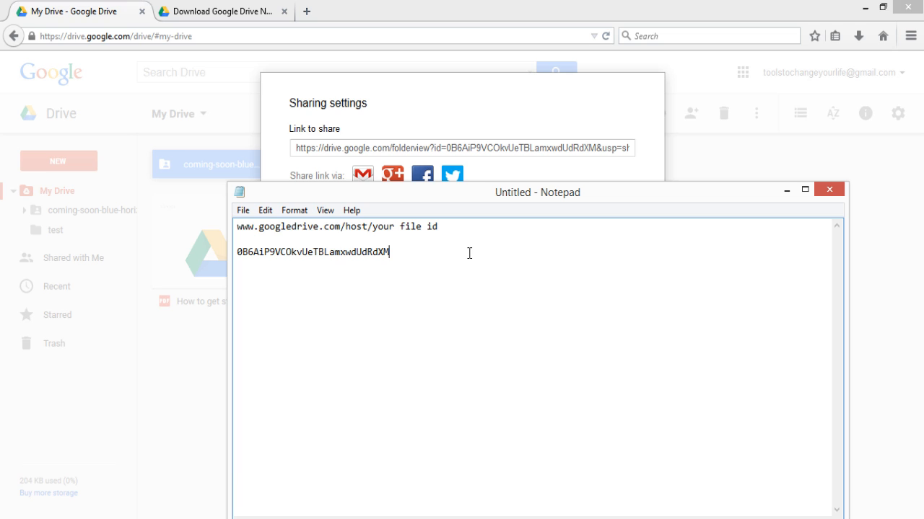
Step: Replace 'your file id' after /host/ with 0B6AiP9VCOkvUeTBLamxwdUdRdXM
{"action": "left_click_drag", "start_coordinate": [276, 251], "coordinate": [392, 252]}
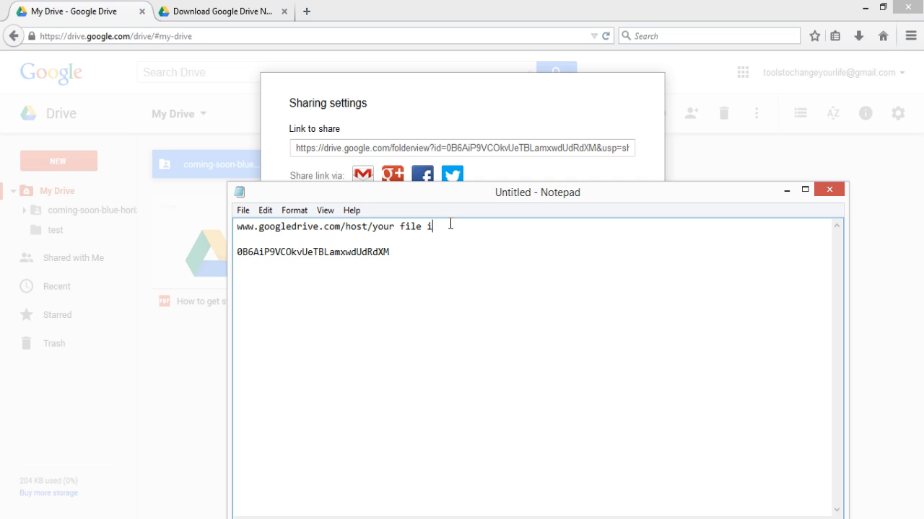
{"action": "type", "text": "0B6AiP9VCOkvUeTBLamxwdUdRdXM/"}
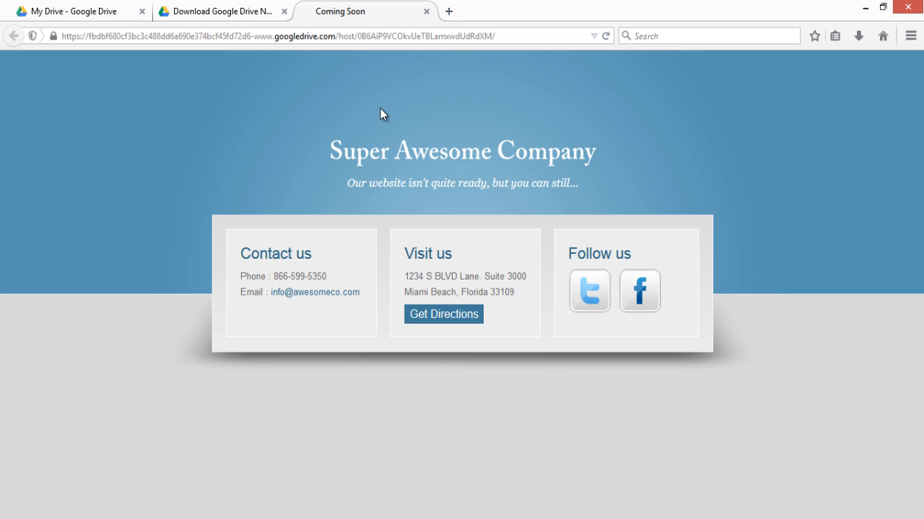
{"action": "mouse_move", "coordinate": [180, 196]}
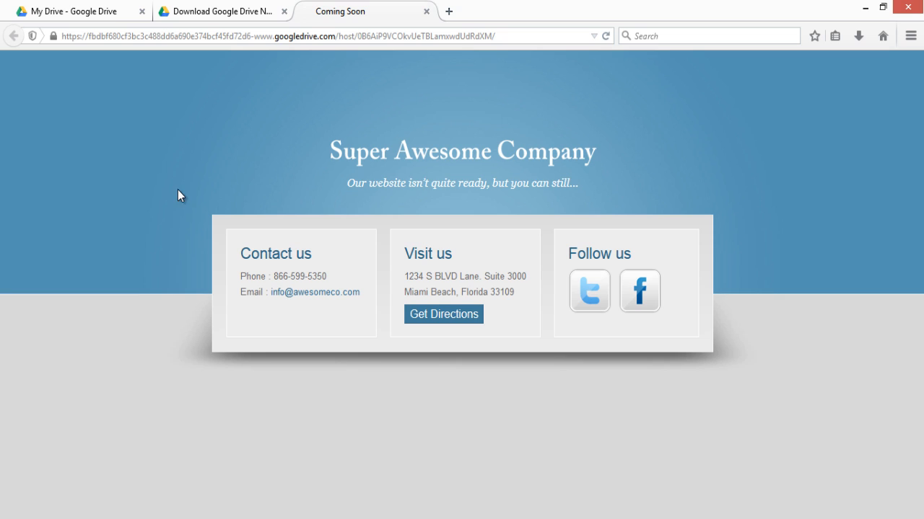
{"action": "mouse_move", "coordinate": [683, 373]}
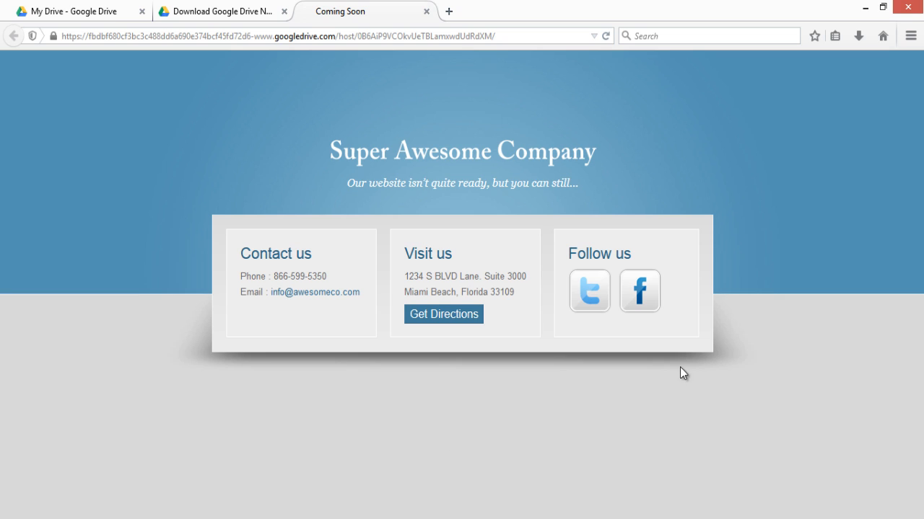
Step: Close sharing settings, reopen coming-soon-blue-horizons, and return to the hosted Coming Soon page
{"action": "left_click", "coordinate": [79, 11]}
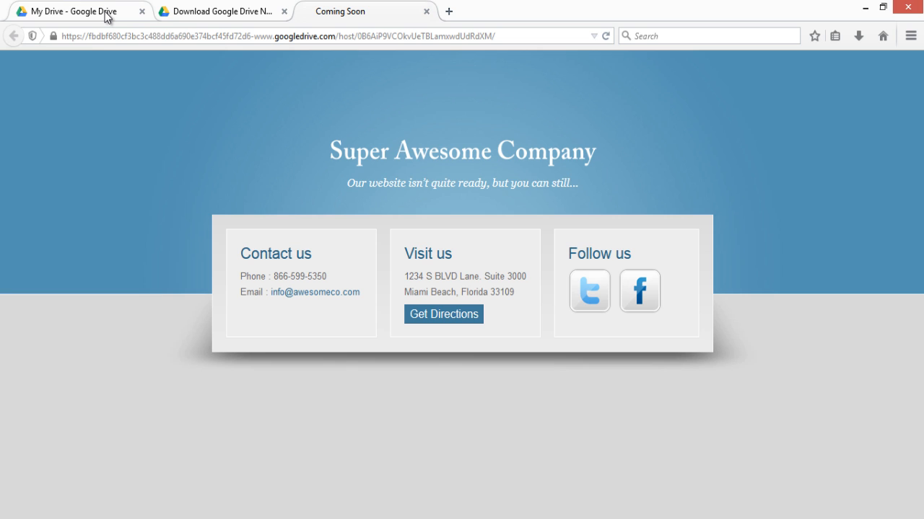
{"action": "left_click", "coordinate": [73, 11]}
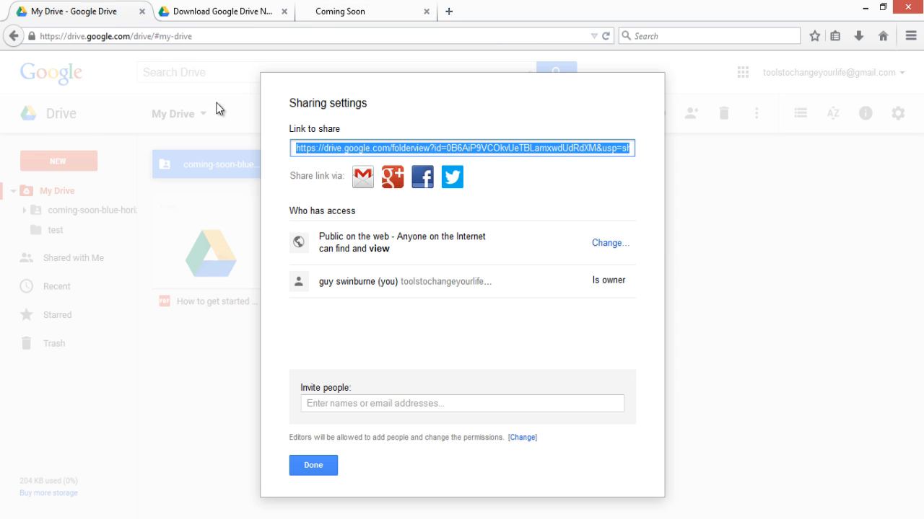
{"action": "left_click", "coordinate": [313, 465]}
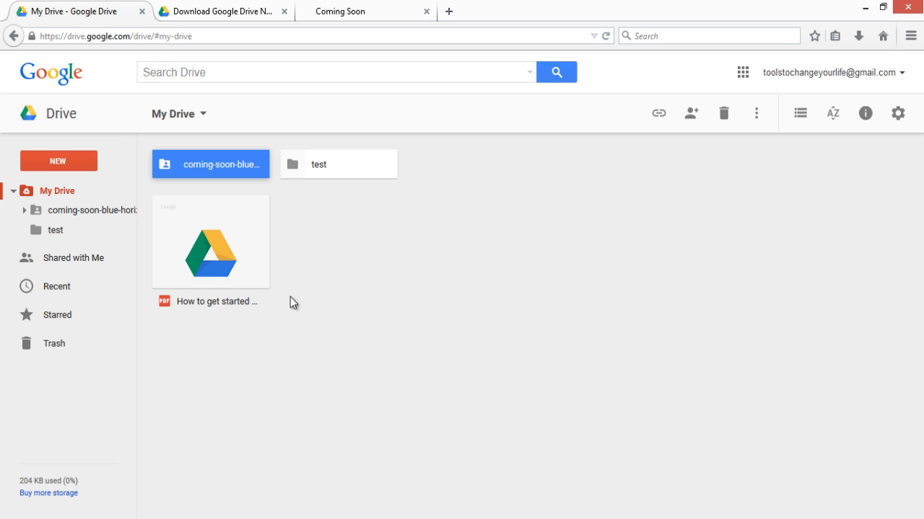
{"action": "double_click", "coordinate": [210, 163]}
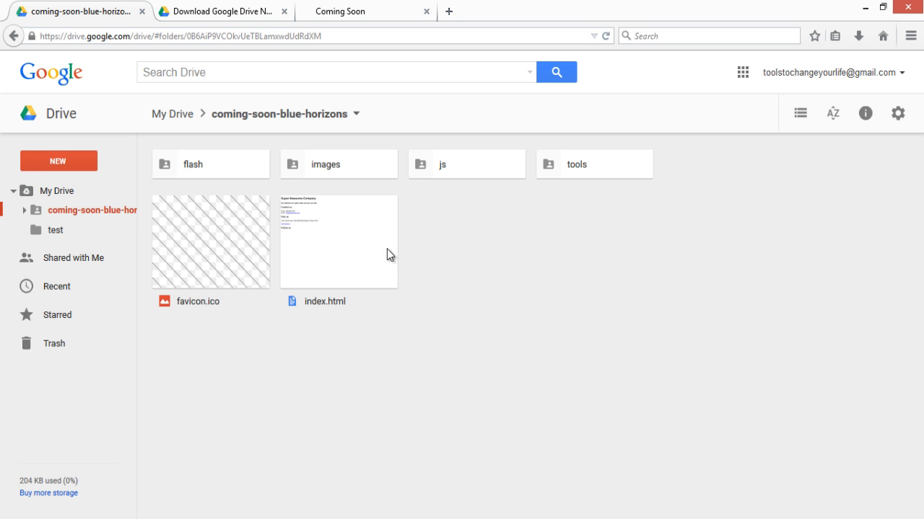
{"action": "left_click", "coordinate": [339, 11]}
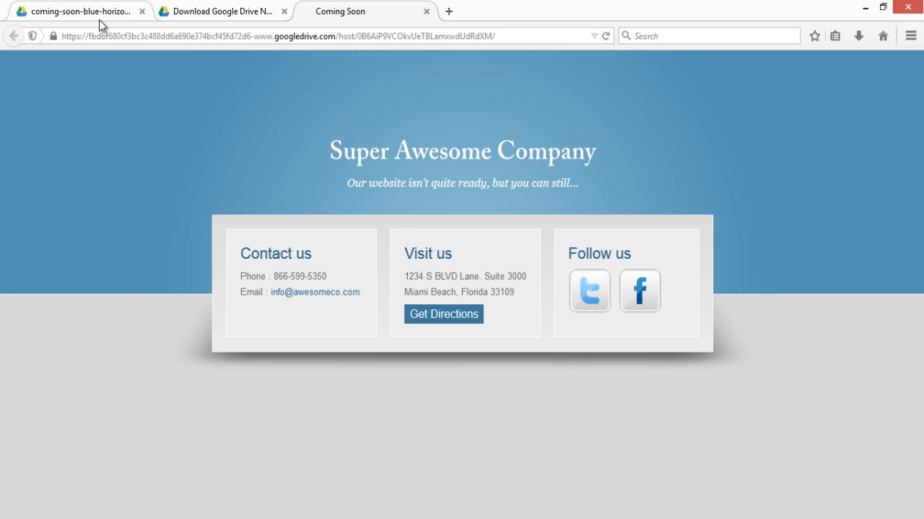
Step: Preview index.html in Google Drive and compare the Notepad host URL
{"action": "left_click", "coordinate": [13, 35]}
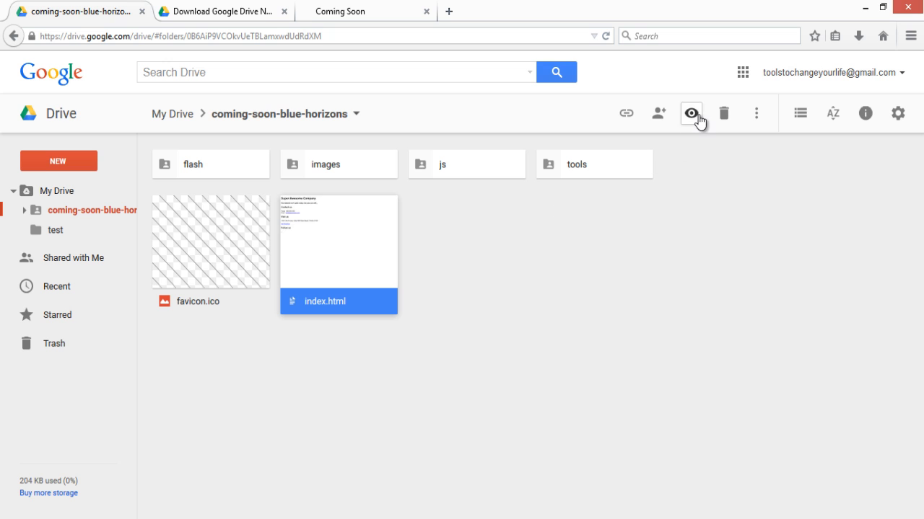
{"action": "left_click", "coordinate": [691, 114]}
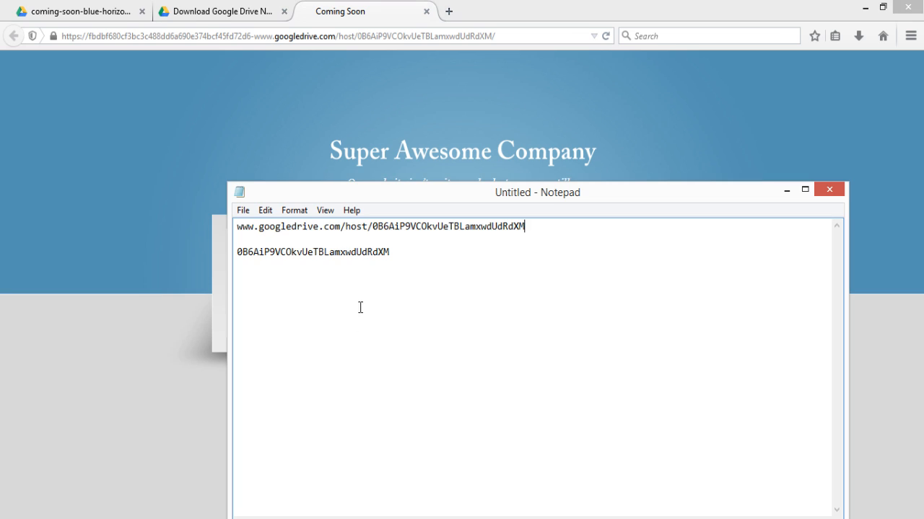
{"action": "left_click_drag", "start_coordinate": [273, 227], "coordinate": [525, 226]}
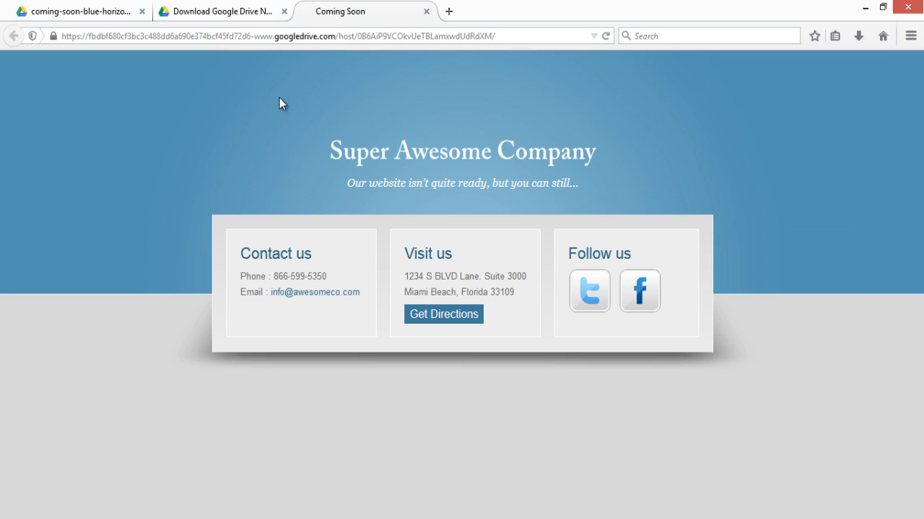
{"action": "mouse_move", "coordinate": [422, 106]}
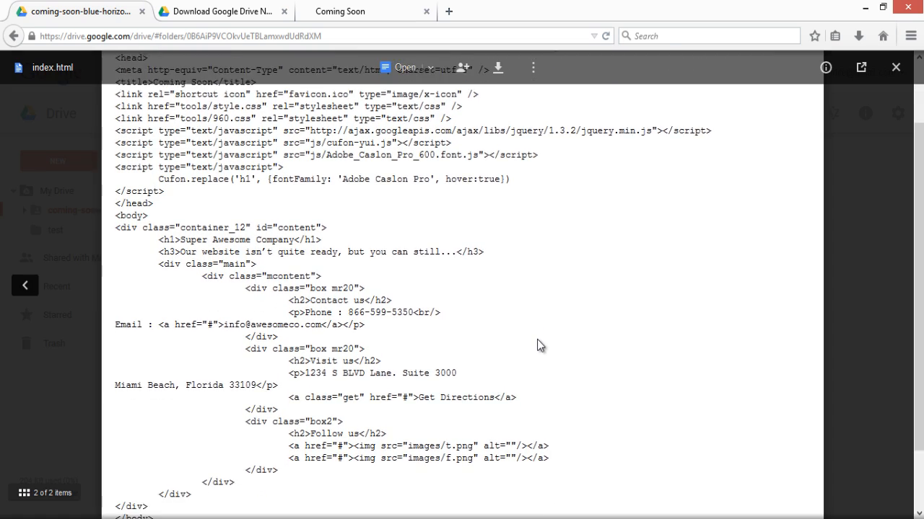
Step: Scroll the index.html preview to its closing tags, then return to the Coming Soon page
{"action": "scroll", "scroll_direction": "down", "scroll_amount": 3}
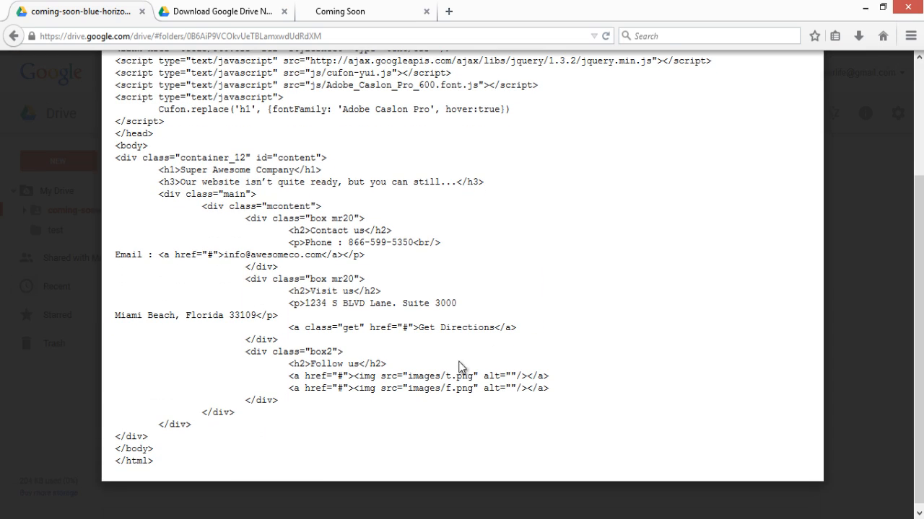
{"action": "left_click", "coordinate": [367, 11]}
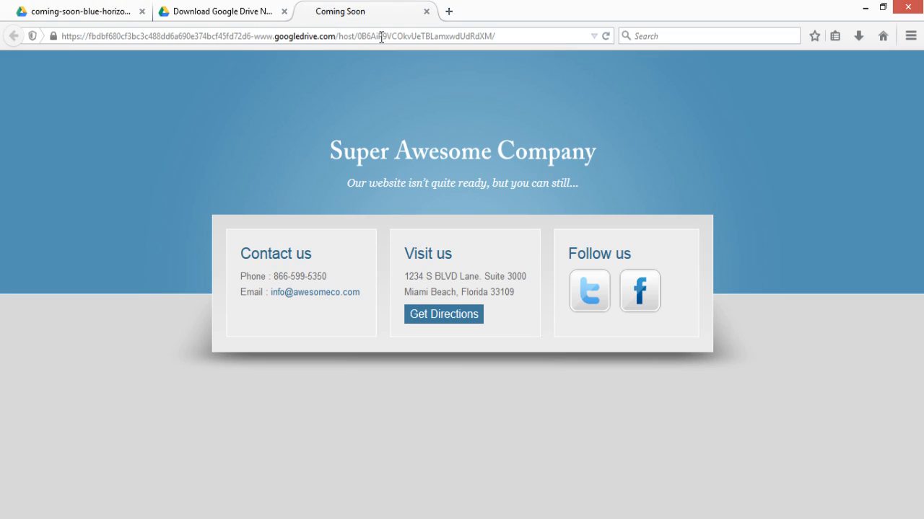
{"action": "mouse_move", "coordinate": [770, 296]}
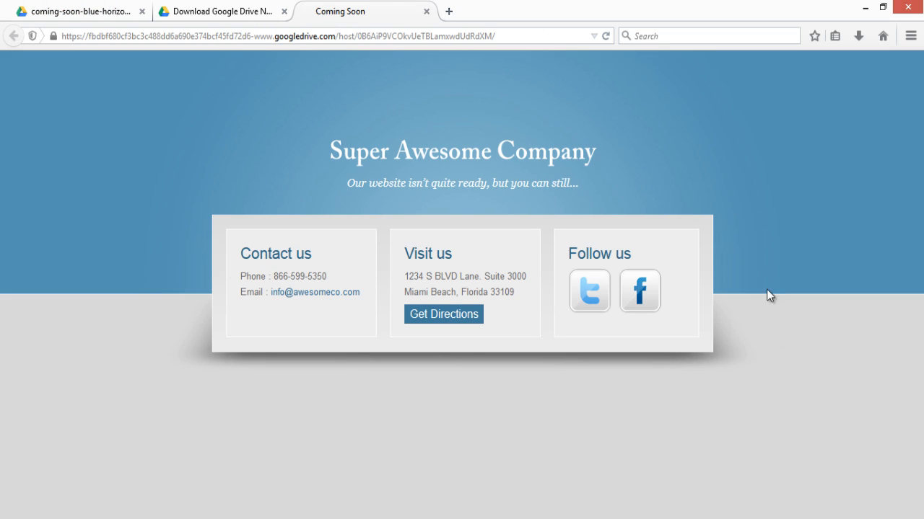
{"action": "mouse_move", "coordinate": [485, 87]}
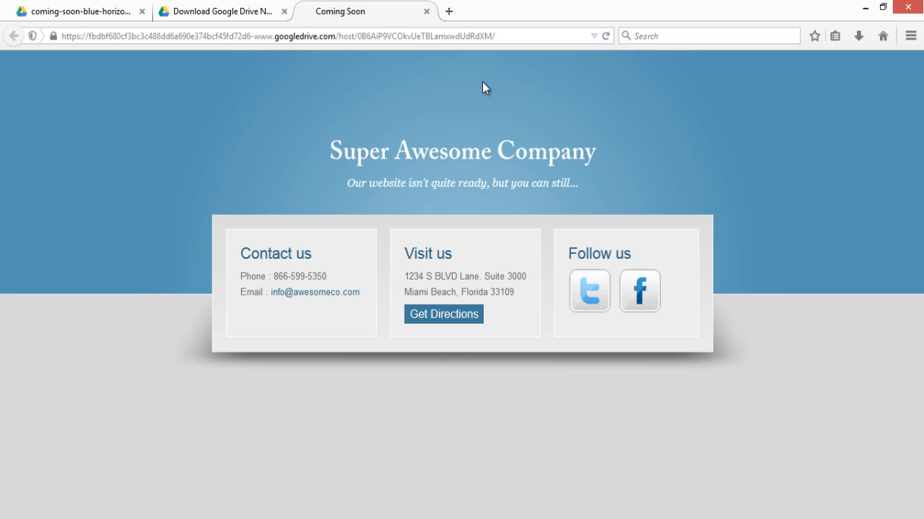